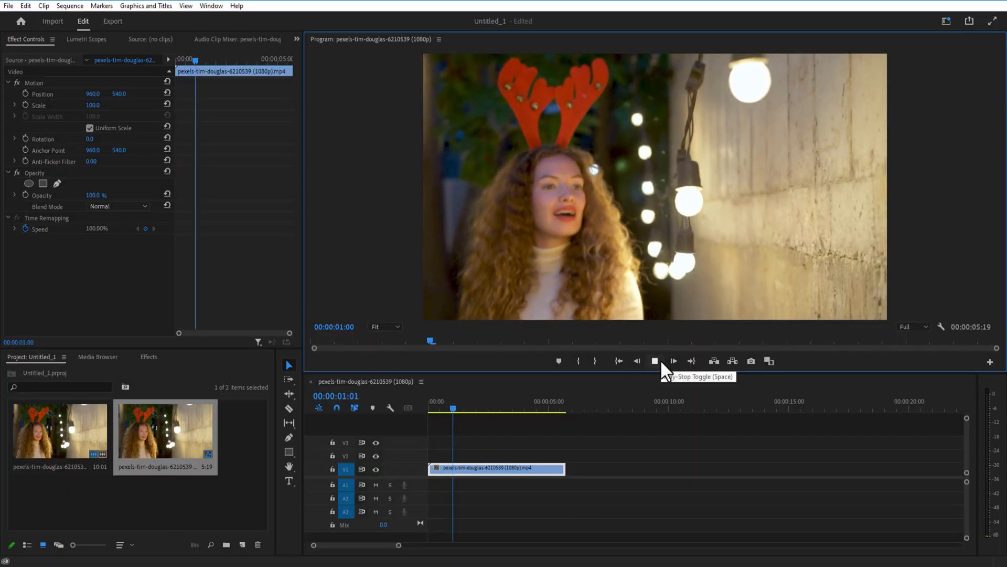
Stop playback and duplicate the V1 clip onto V2 with an Alt-drag
left_click(655, 361)
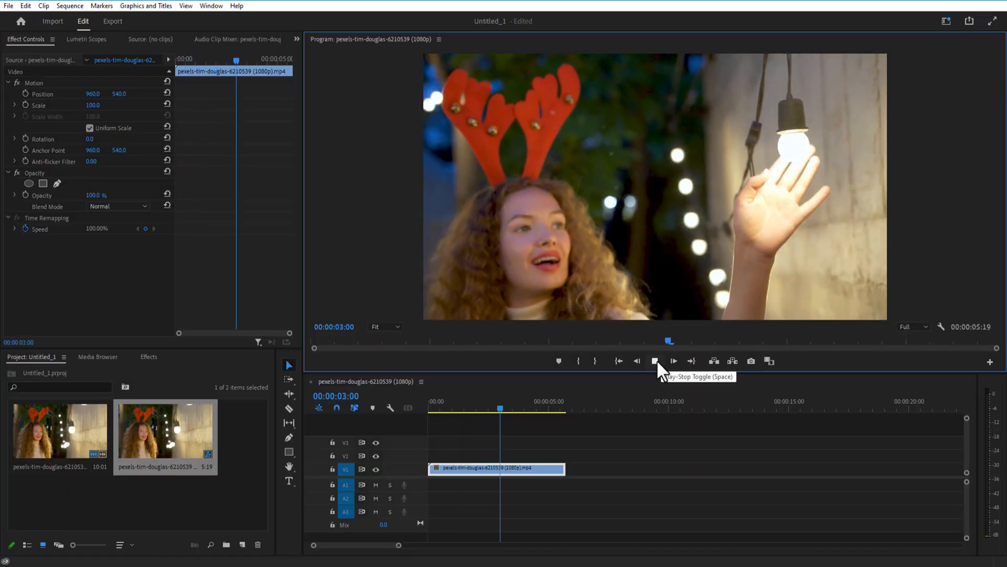
left_click(655, 361)
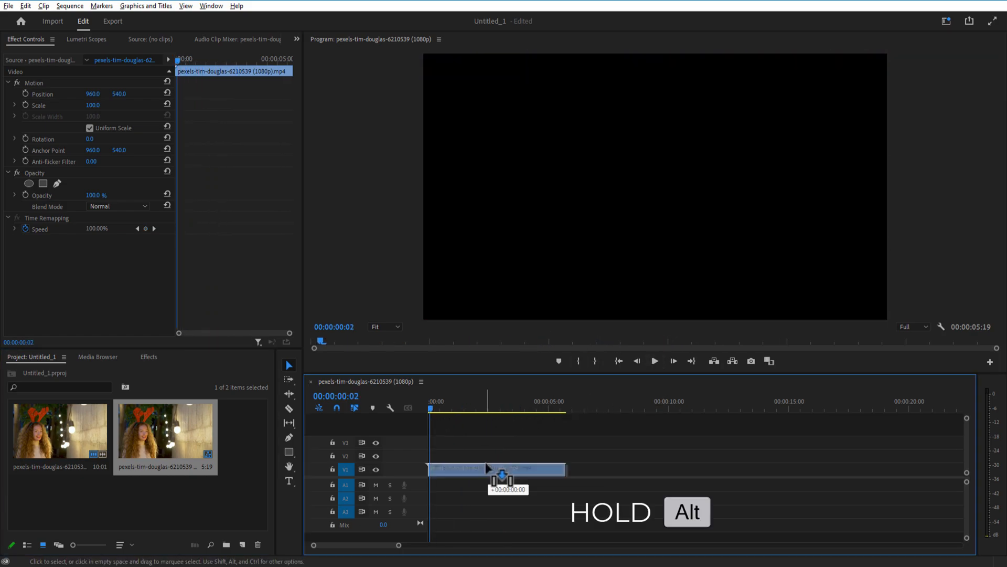
left_click_drag(498, 468, 498, 455)
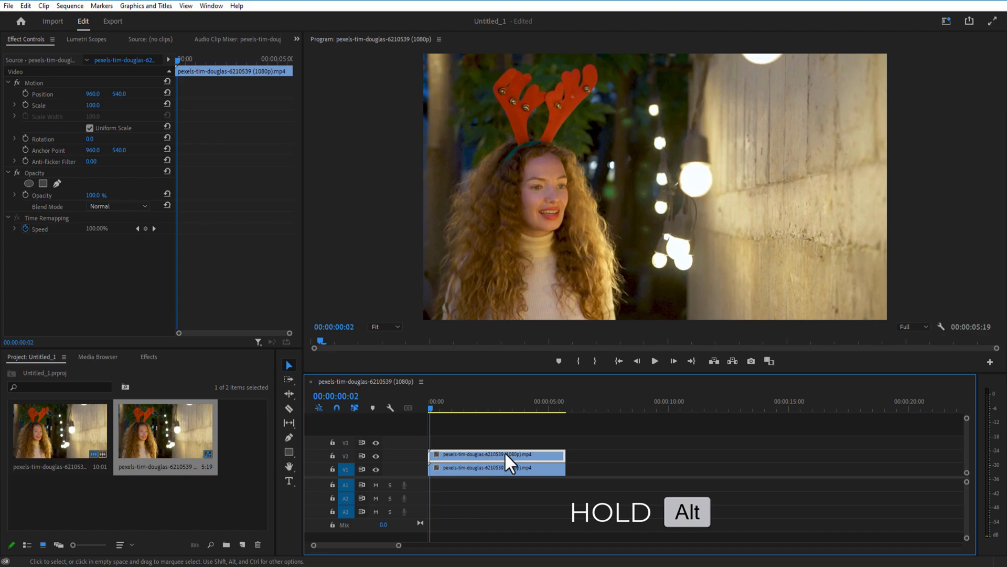
left_click(148, 357)
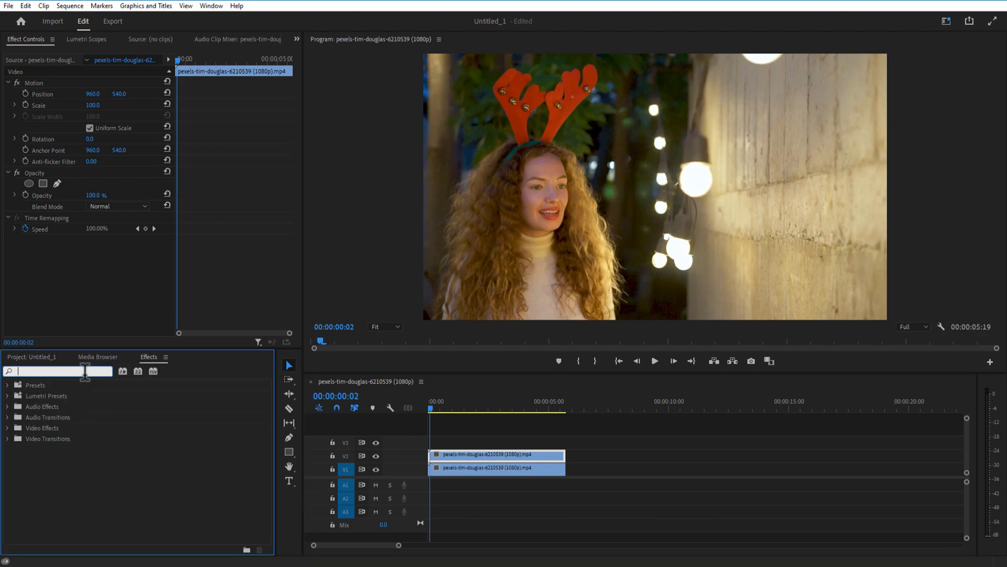
Search 'luma' and apply the Luma Key effect to the V2 clip
type("luma")
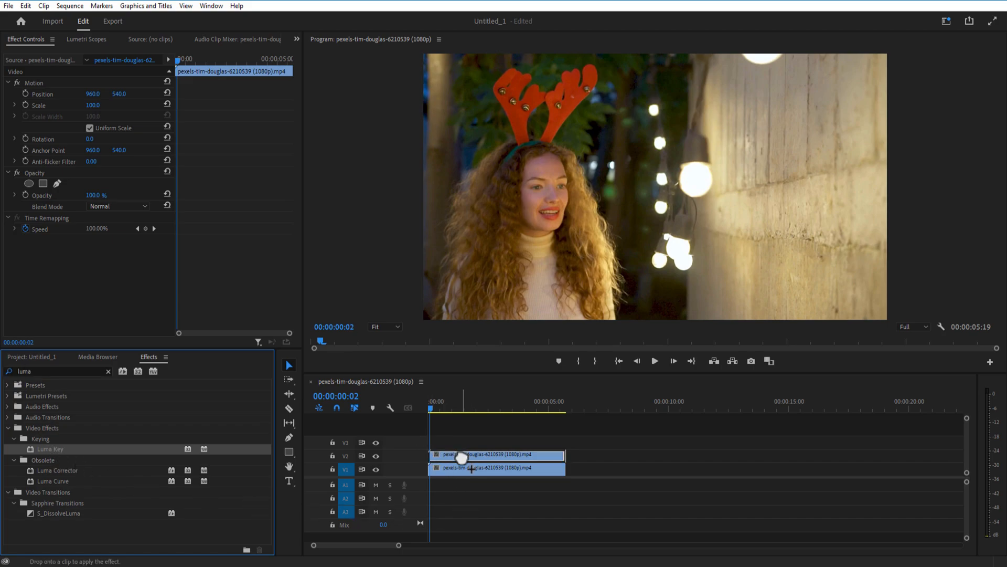
left_click_drag(51, 449, 462, 455)
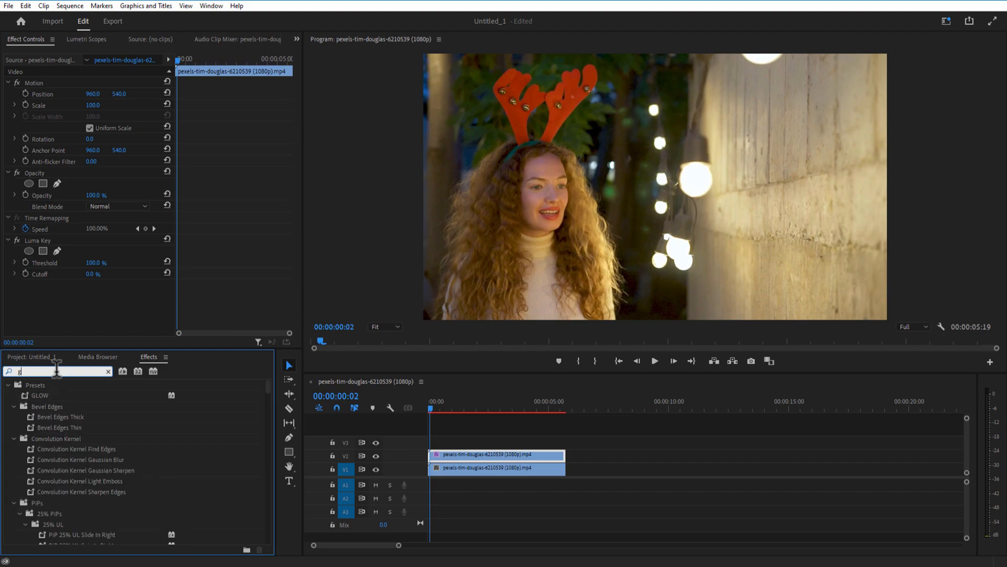
Search the Effects panel for 'gauss' to find Gaussian Blur
type("gauss")
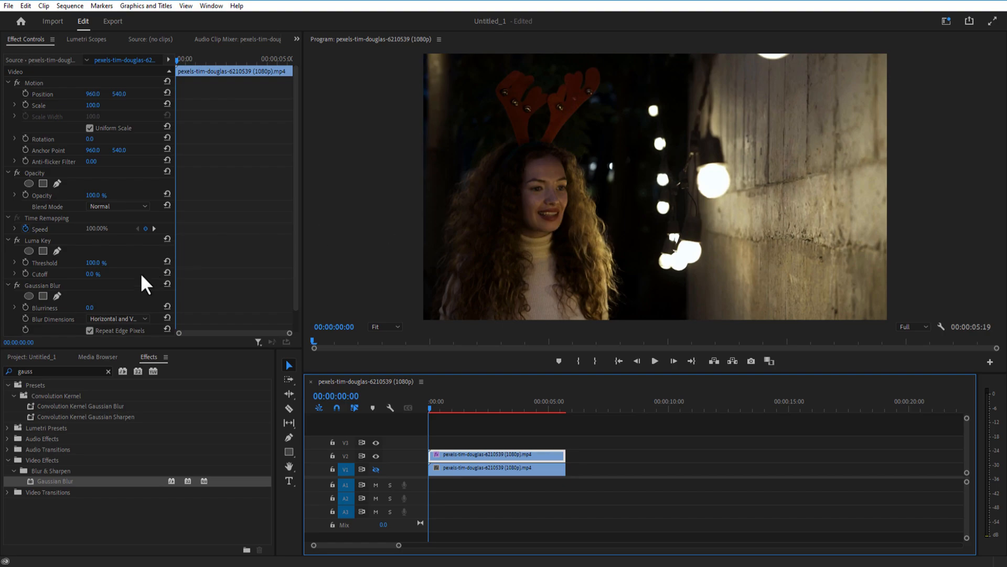
mouse_move(93, 272)
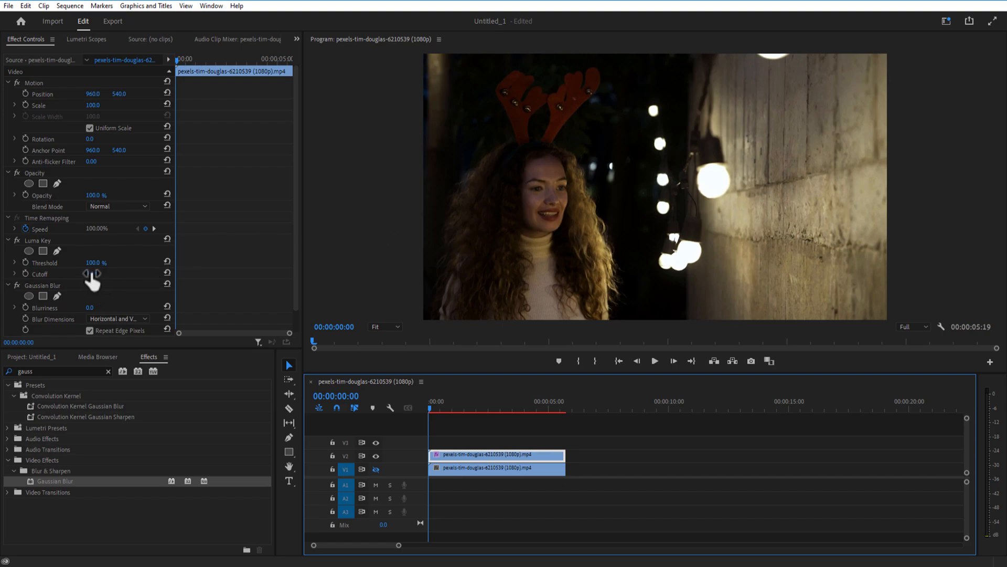
Set Luma Key Cutoff to 35% and Gaussian Blur Blurriness to 250
left_click_drag(91, 274, 116, 274)
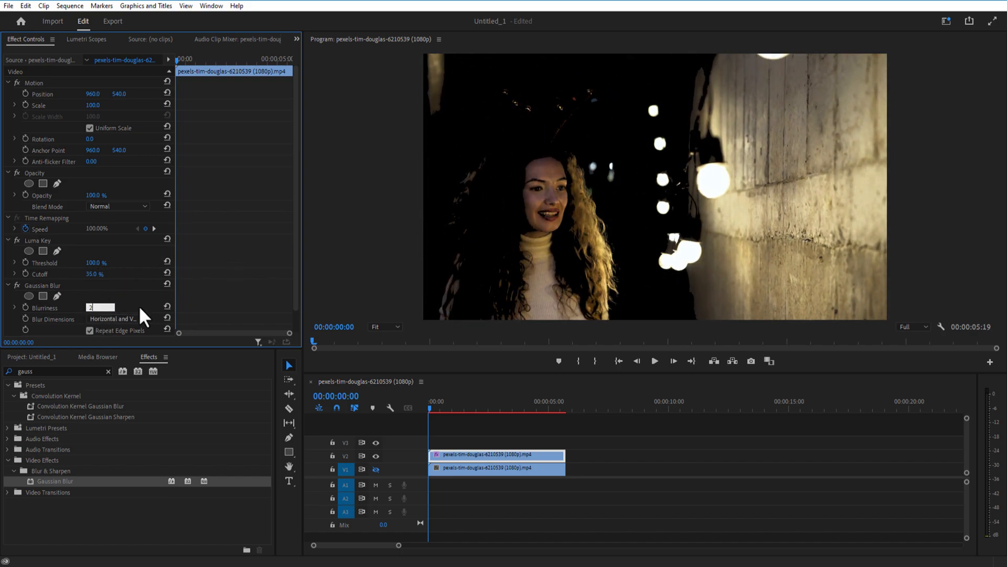
type("250.0")
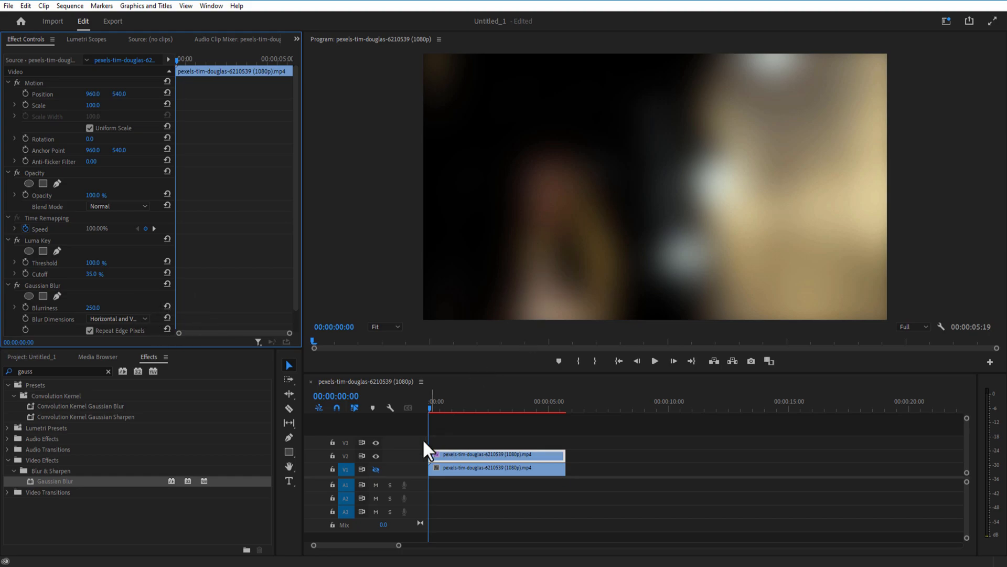